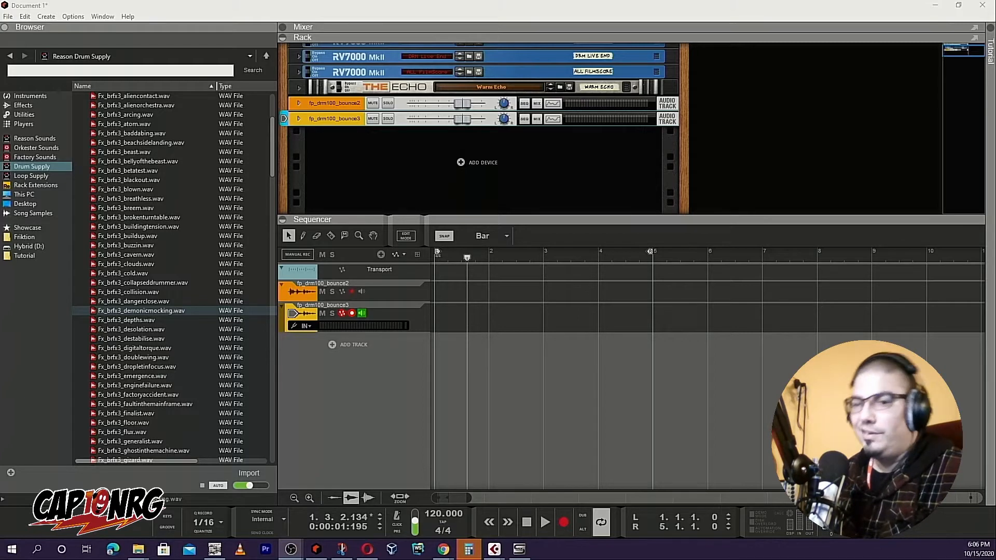
Step: Audition the Browser's FX samples (beast, depths, buildup, collision, danger close, desolation, demonic mocking)
{"action": "left_click", "coordinate": [125, 151]}
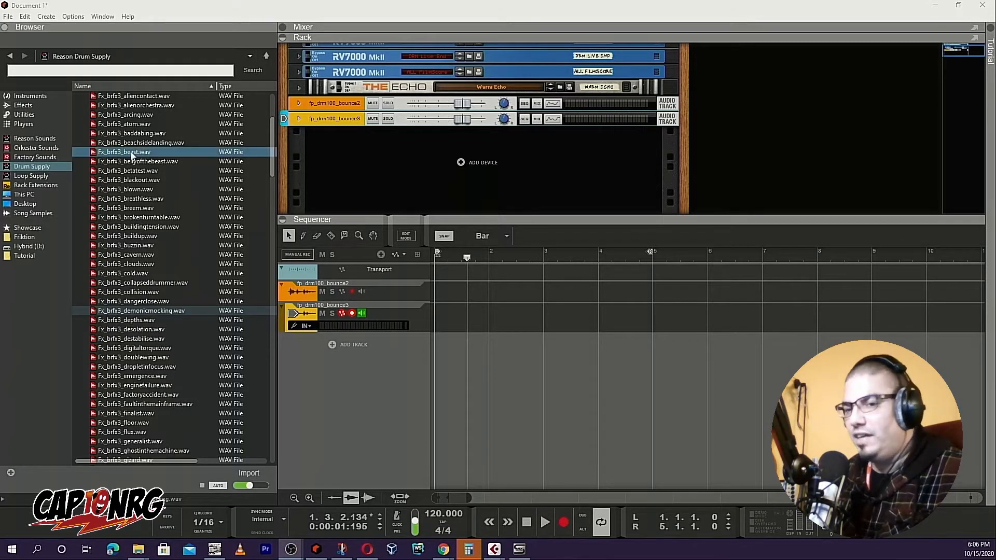
{"action": "left_click", "coordinate": [141, 142]}
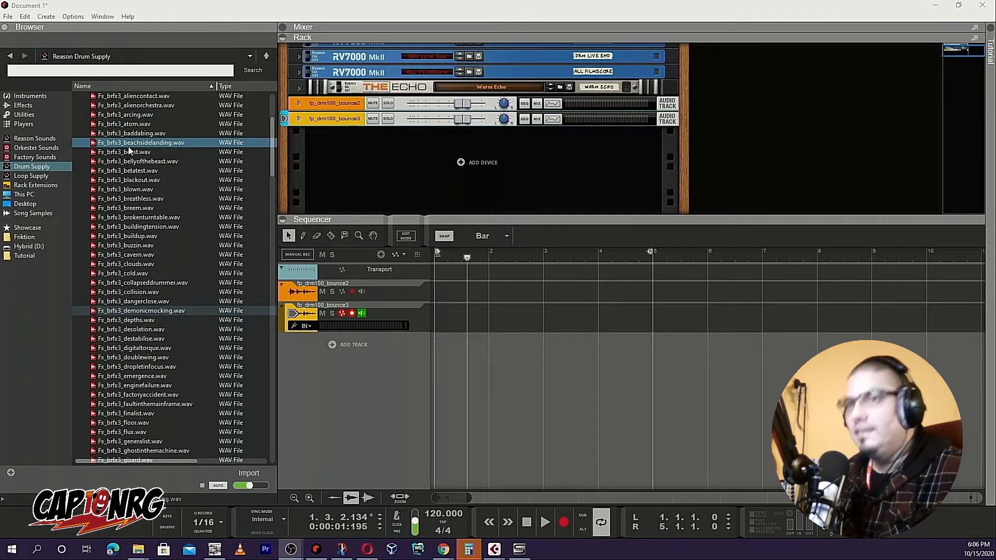
{"action": "left_click", "coordinate": [127, 319]}
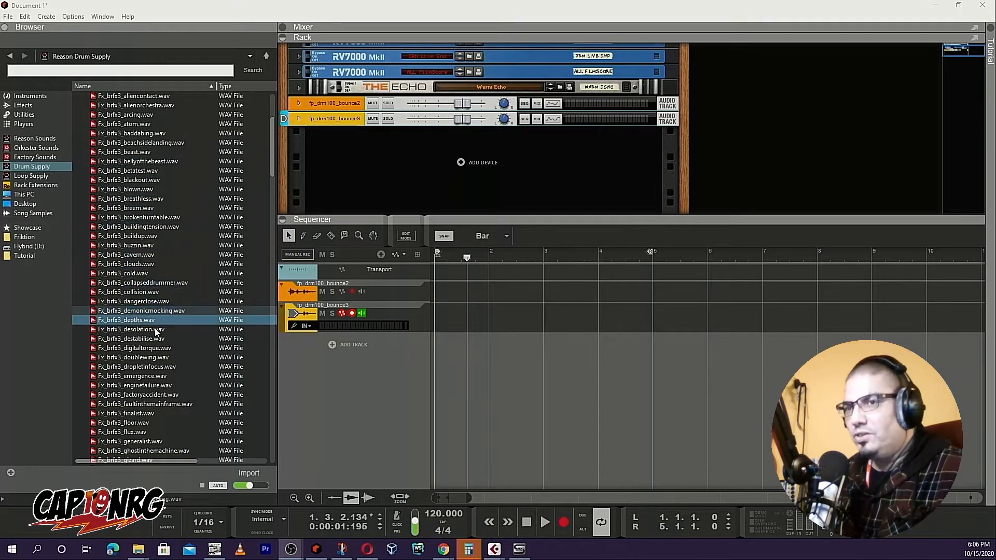
{"action": "left_click", "coordinate": [128, 236]}
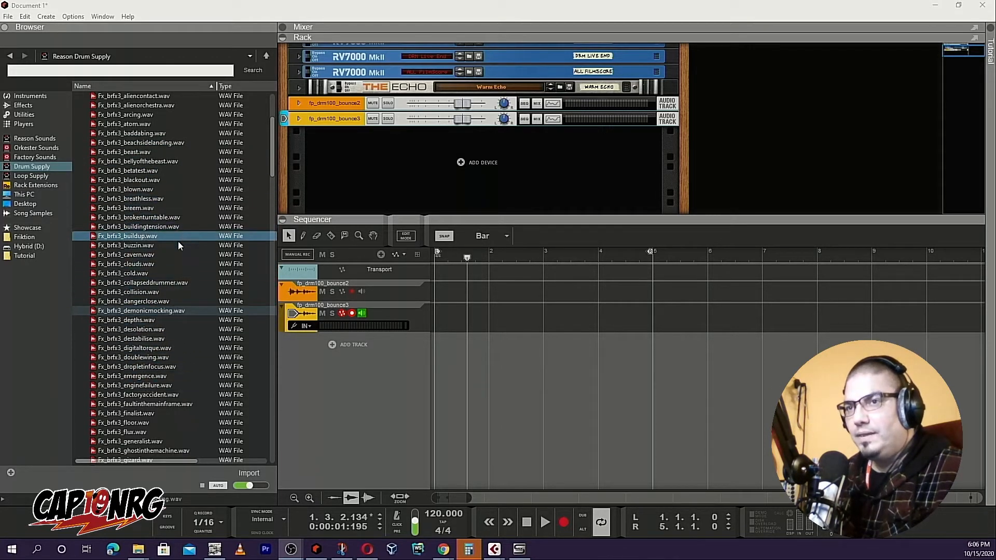
{"action": "left_click", "coordinate": [129, 292]}
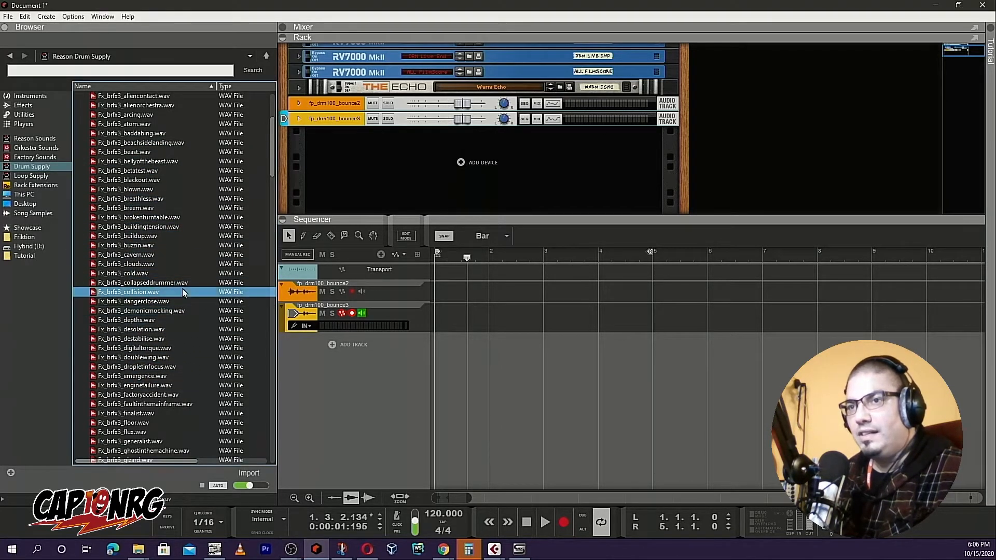
{"action": "left_click", "coordinate": [133, 301]}
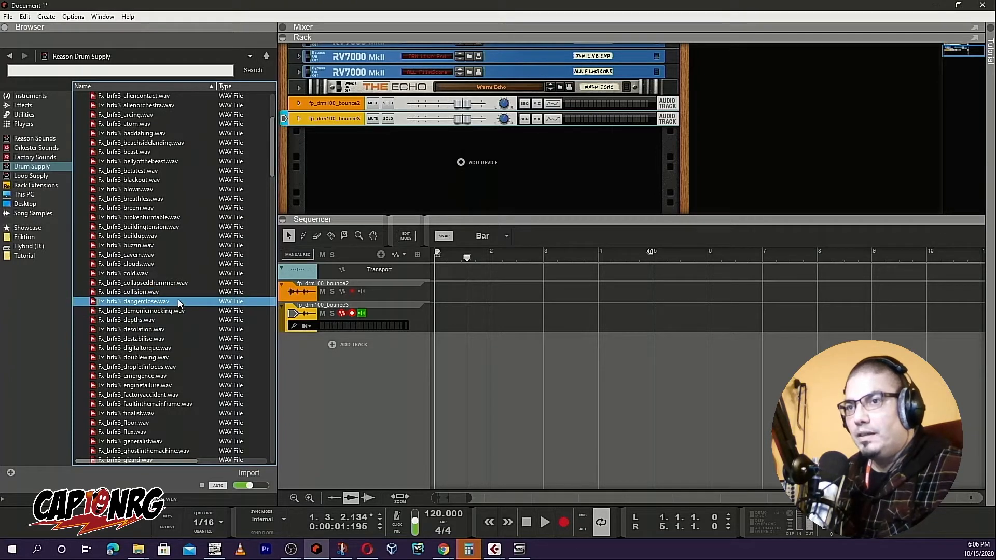
{"action": "left_click", "coordinate": [131, 330]}
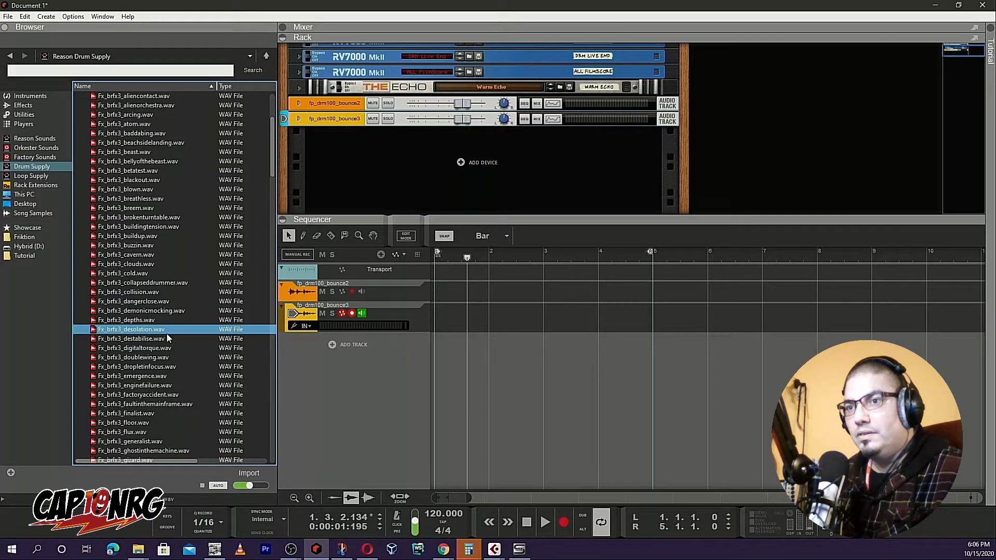
{"action": "left_click", "coordinate": [134, 348]}
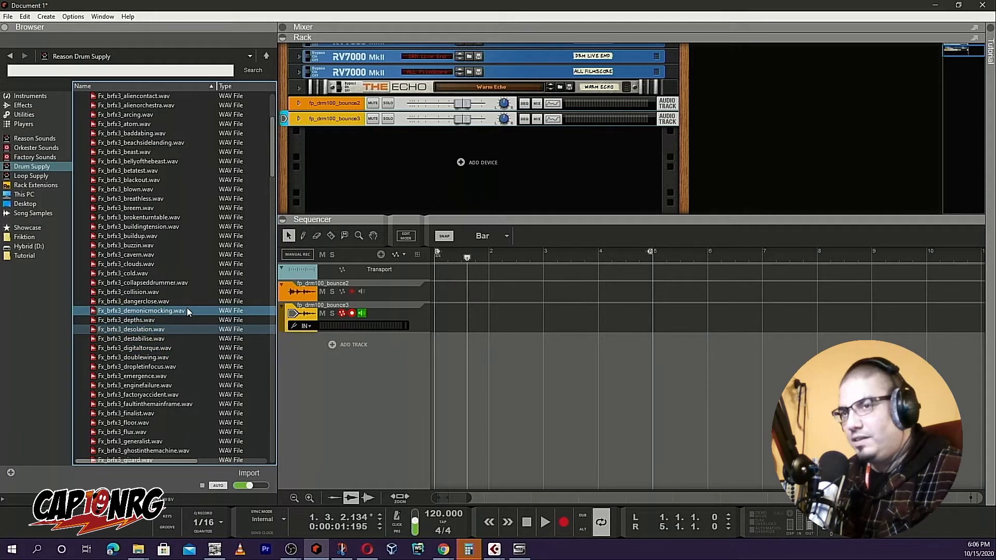
{"action": "mouse_move", "coordinate": [199, 311]}
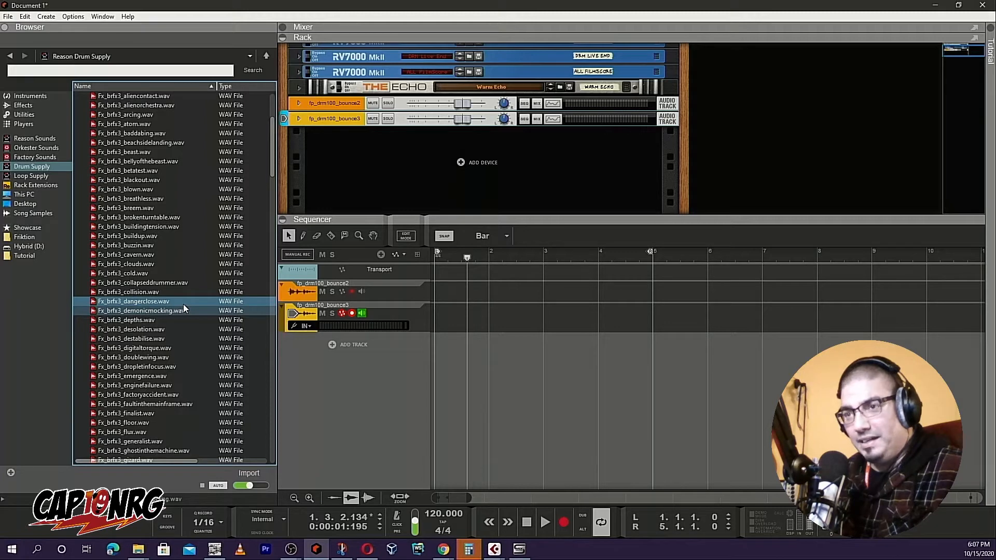
Step: Drag Fx_brfx3_demonicmocking.wav into the sequencer as a clip on a new audio track
{"action": "left_click", "coordinate": [143, 311]}
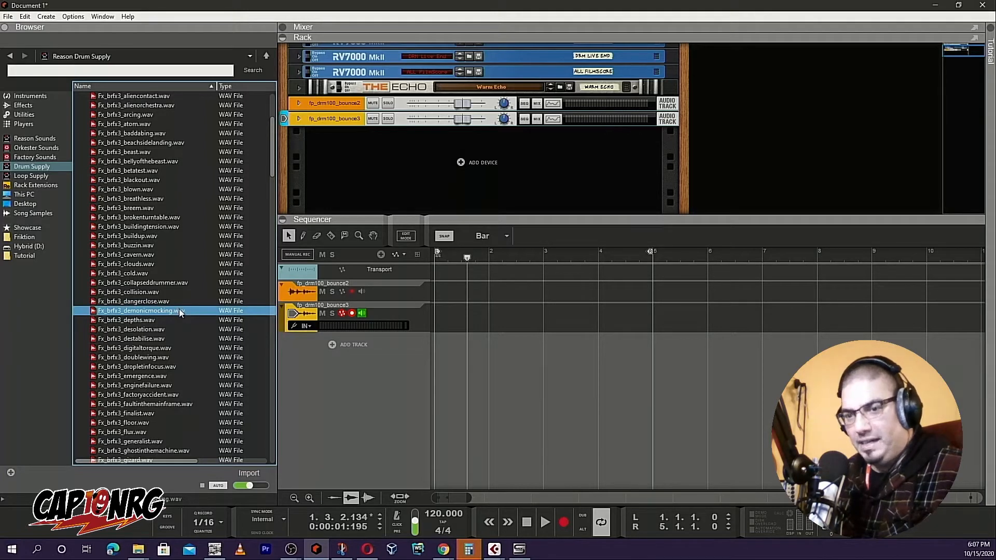
{"action": "left_click_drag", "start_coordinate": [140, 310], "coordinate": [483, 324]}
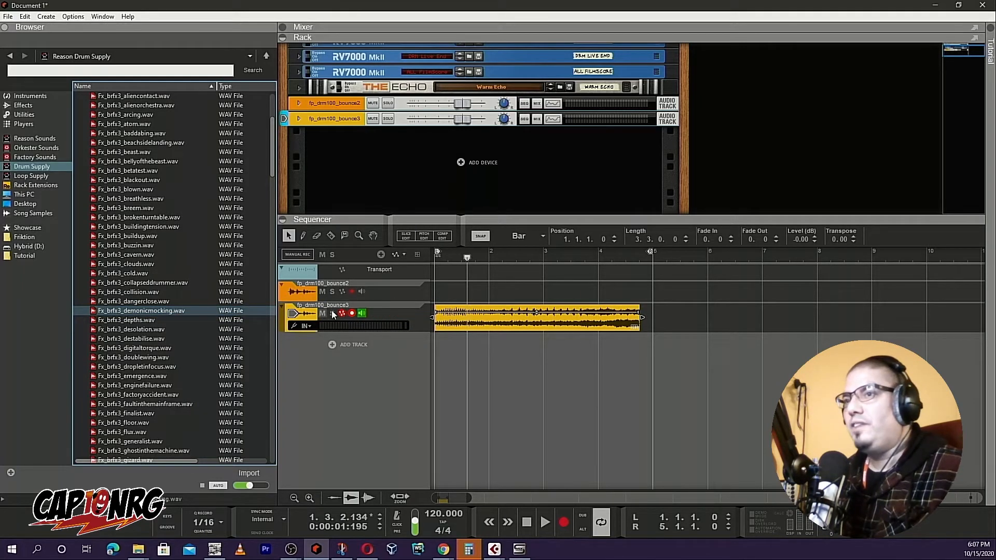
{"action": "left_click", "coordinate": [128, 291]}
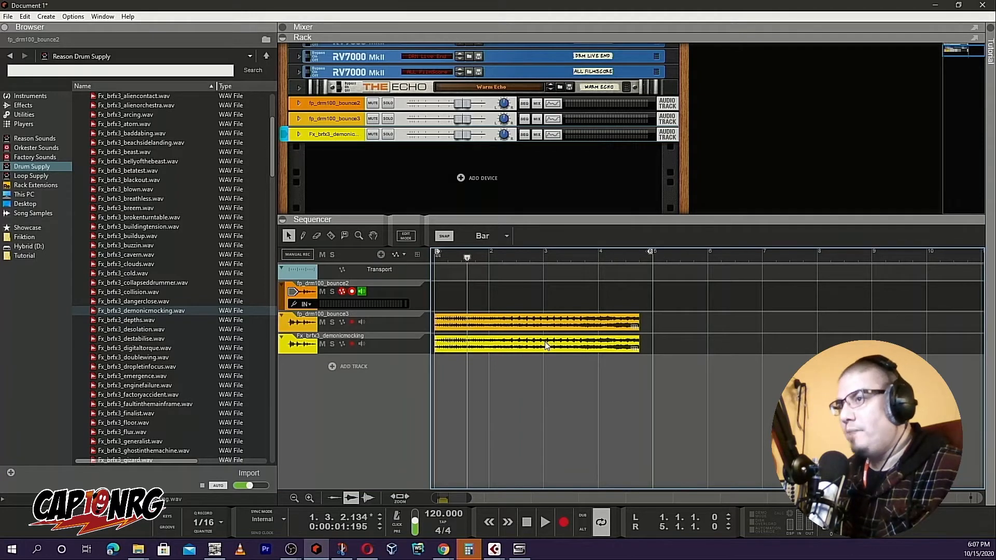
Step: Start Bounce Clip to Disk from the demonic mocking clip's context menu
{"action": "right_click", "coordinate": [546, 344]}
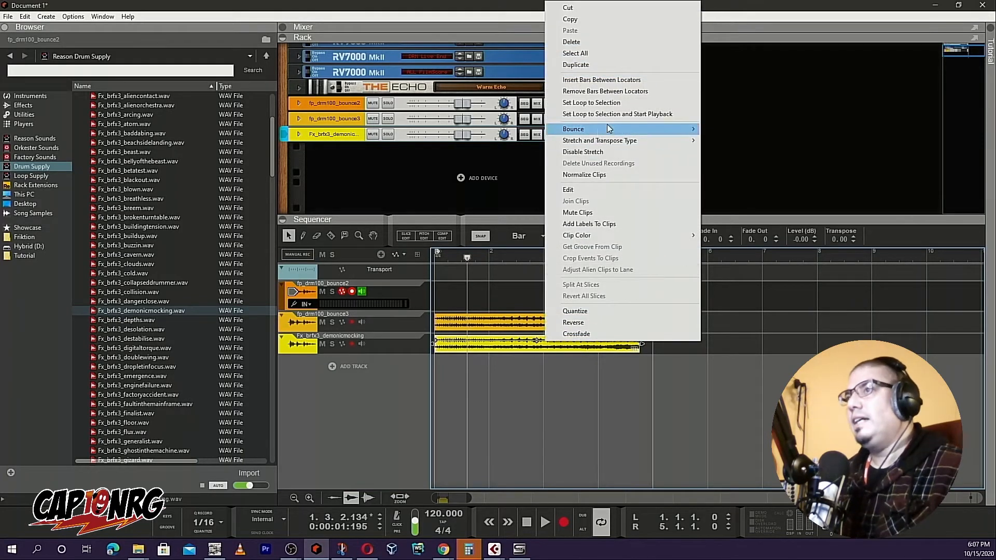
{"action": "mouse_move", "coordinate": [615, 128]}
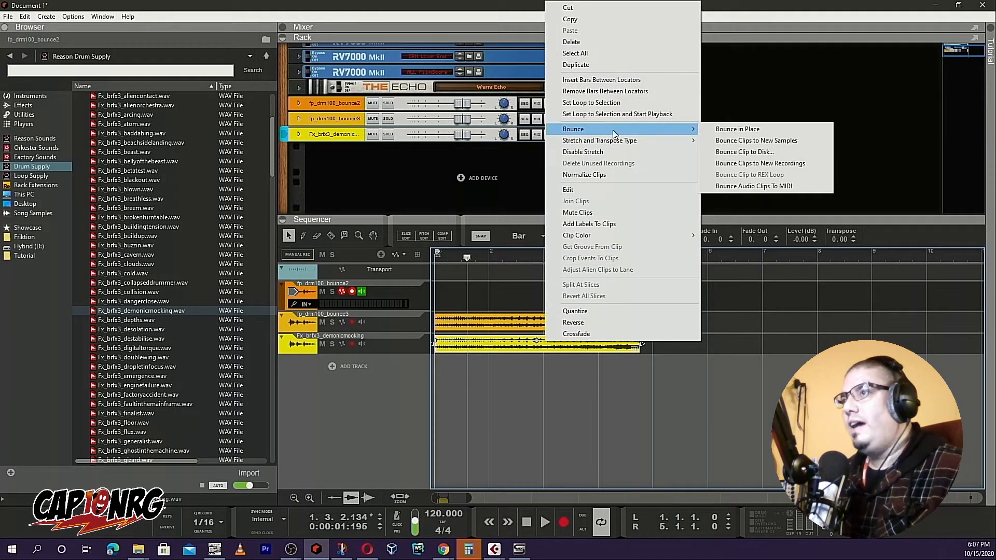
{"action": "mouse_move", "coordinate": [757, 155]}
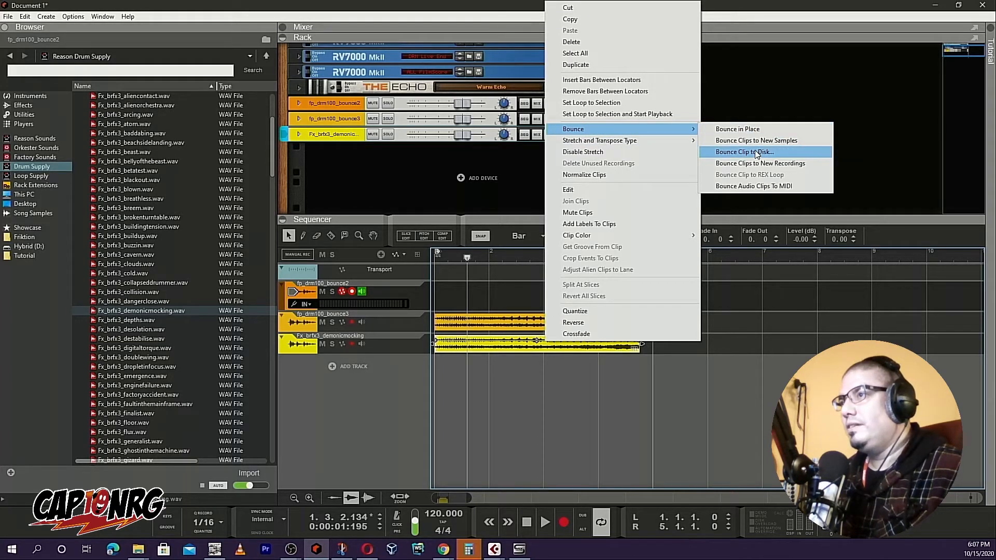
{"action": "left_click", "coordinate": [745, 152]}
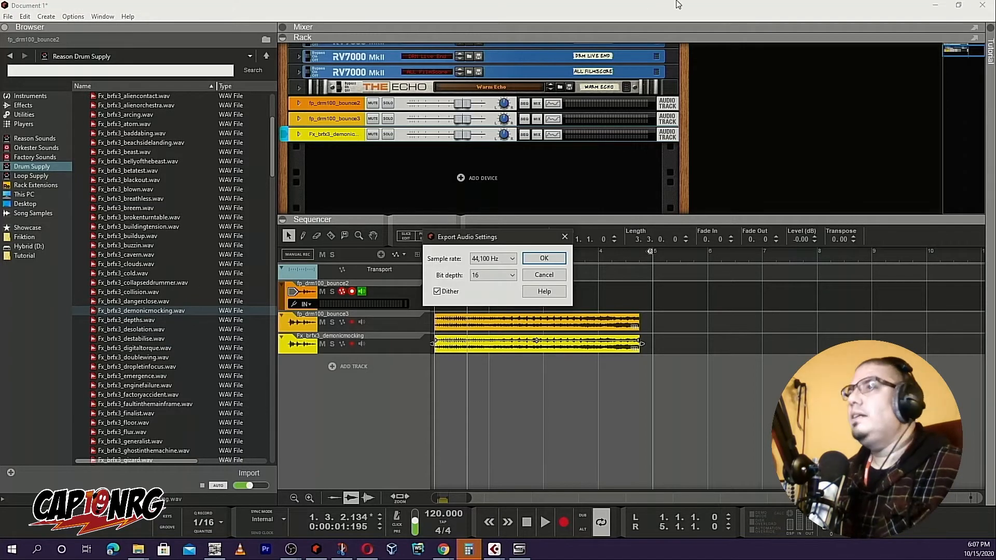
{"action": "mouse_move", "coordinate": [938, 8]}
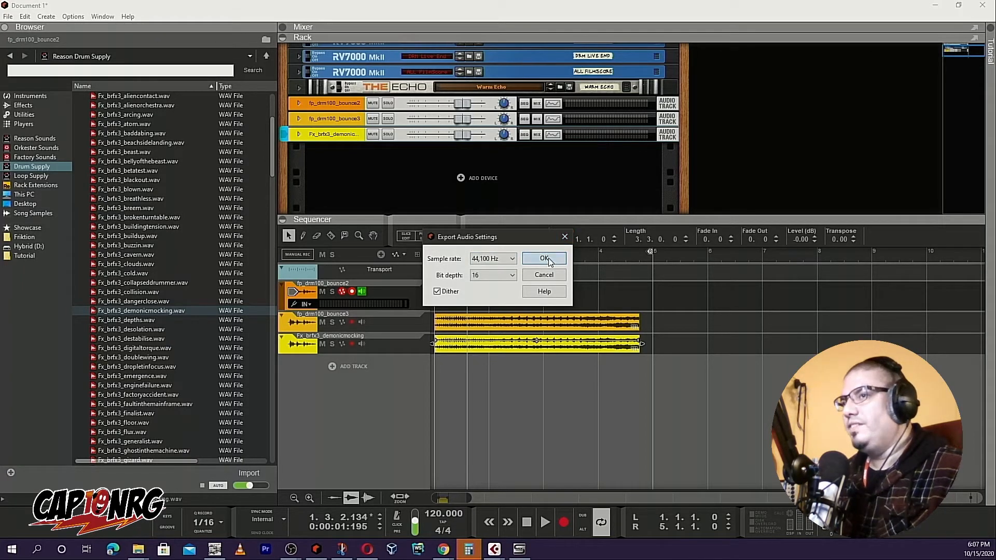
Step: Confirm export of the demonic mocking clip at 44,100 Hz, 16 bit with dither
{"action": "left_click", "coordinate": [544, 258]}
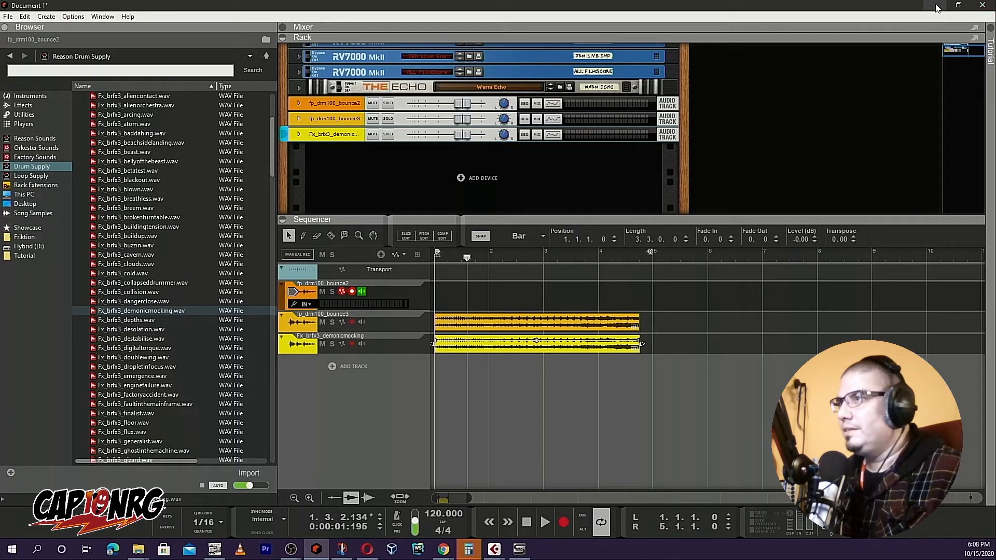
{"action": "mouse_move", "coordinate": [933, 5]}
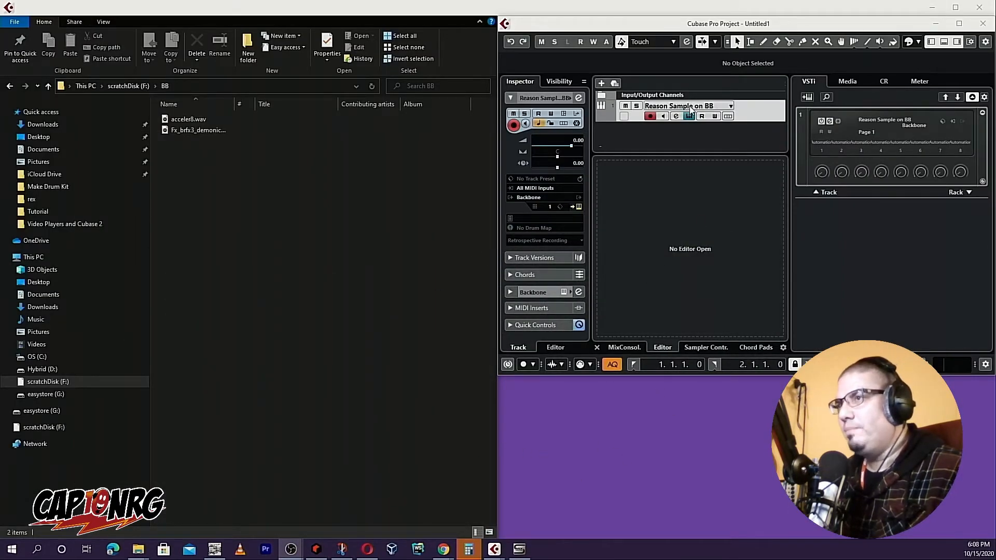
Step: Show the Backbone instrument editor next to the BB folder in File Explorer
{"action": "left_click", "coordinate": [689, 116]}
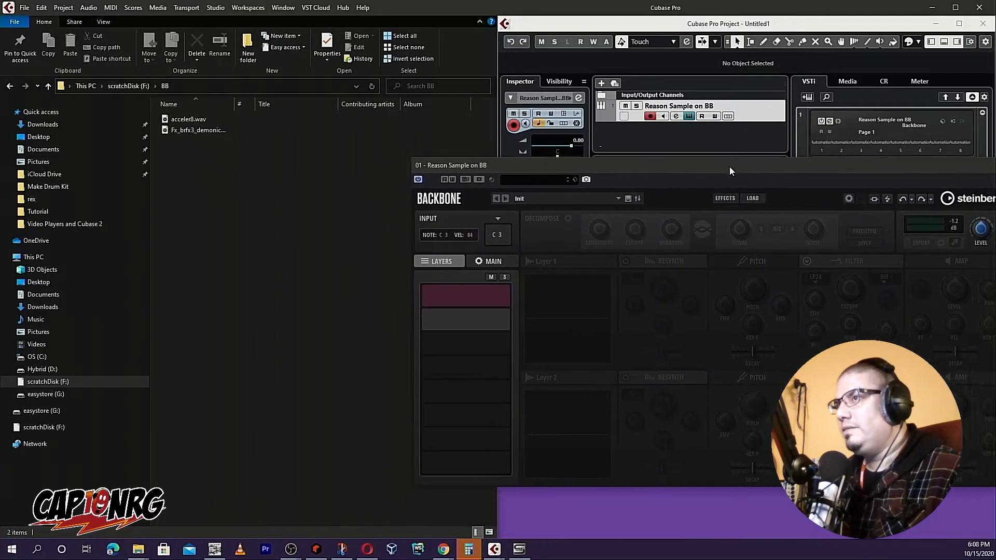
{"action": "left_click_drag", "start_coordinate": [452, 165], "coordinate": [414, 160]}
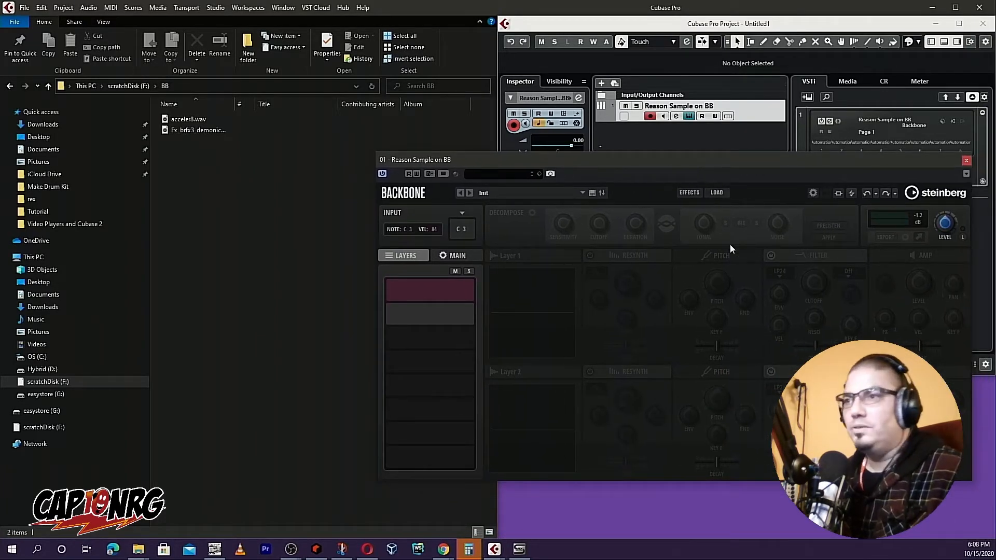
{"action": "mouse_move", "coordinate": [355, 190]}
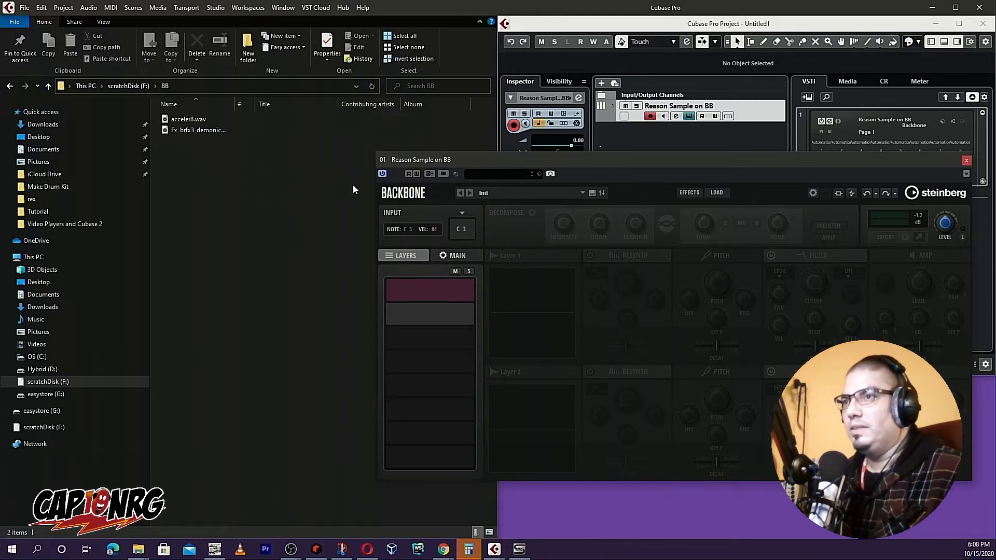
{"action": "mouse_move", "coordinate": [272, 162]}
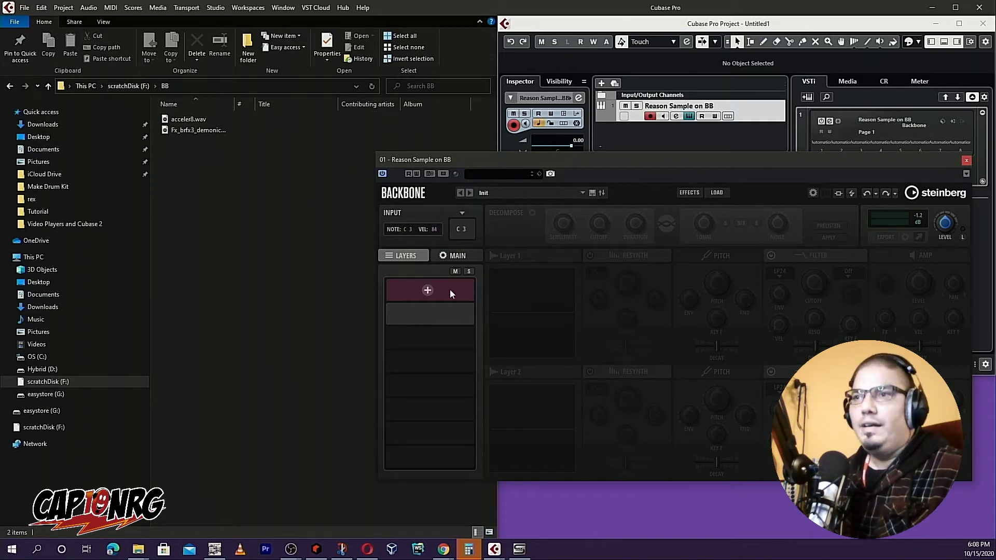
{"action": "mouse_move", "coordinate": [427, 291]}
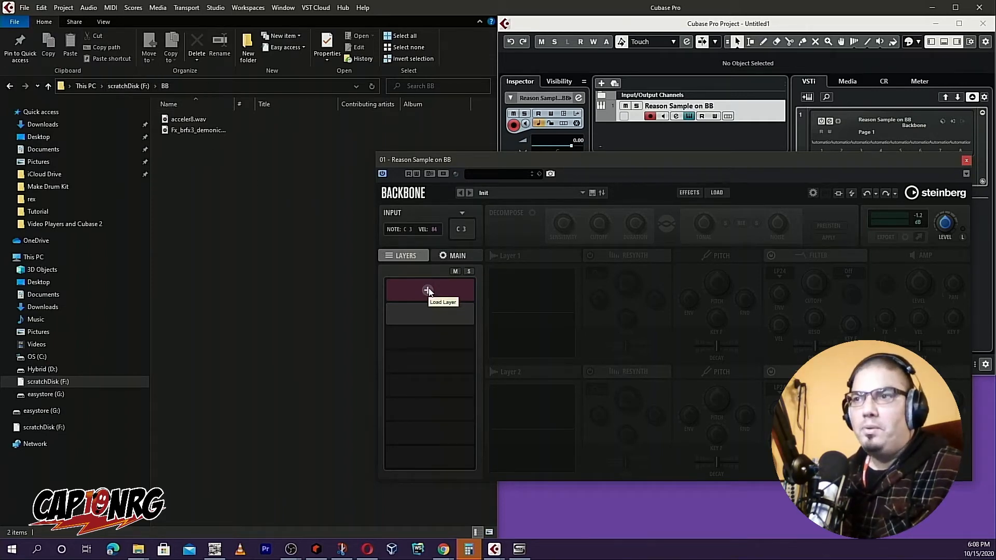
Step: Browse Backbone's Load Layer file system view to the F:\BB folder
{"action": "left_click", "coordinate": [428, 291]}
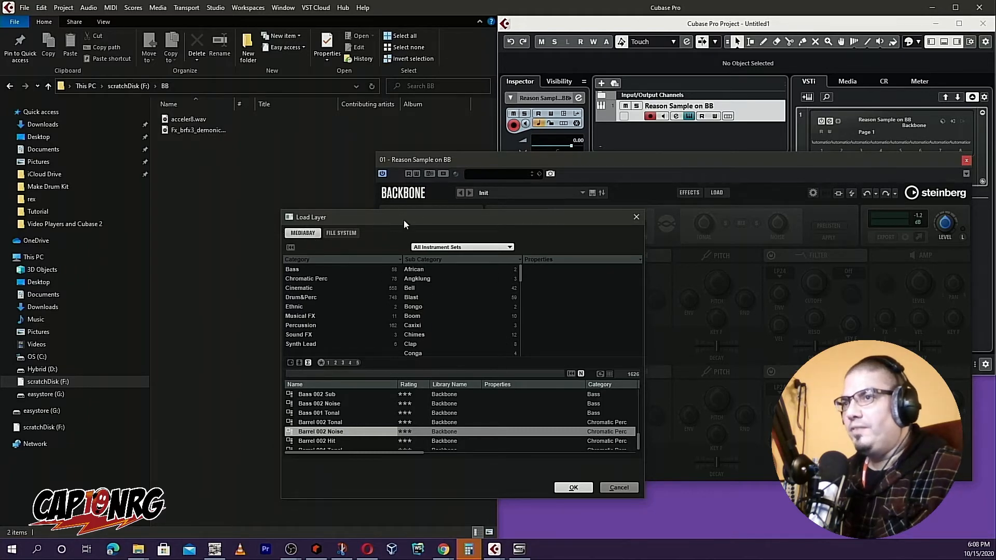
{"action": "mouse_move", "coordinate": [303, 355]}
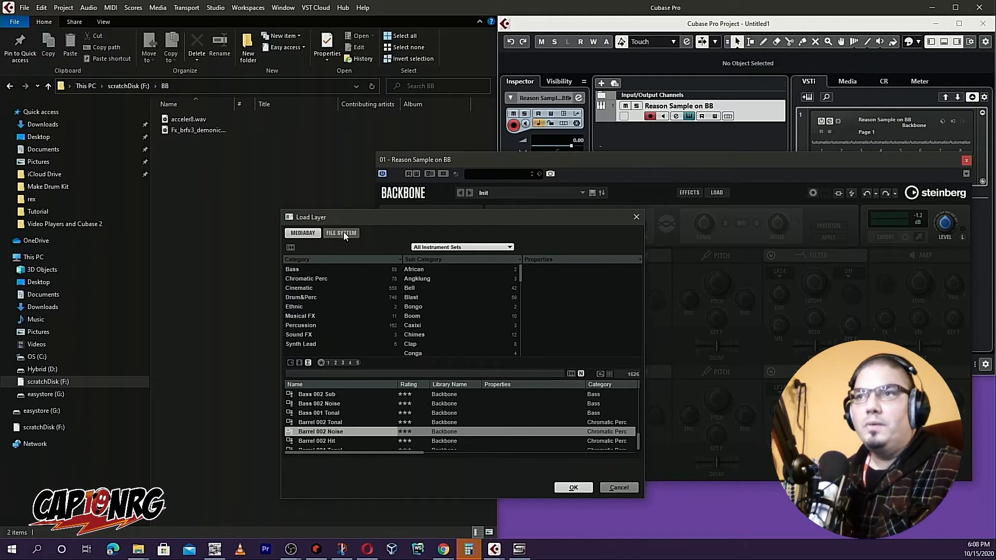
{"action": "left_click", "coordinate": [342, 232]}
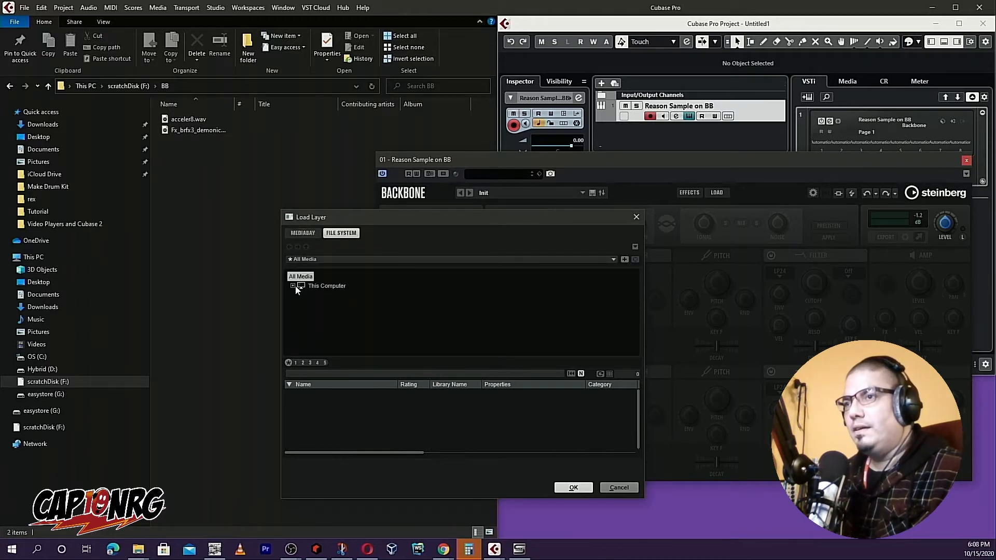
{"action": "left_click", "coordinate": [292, 286]}
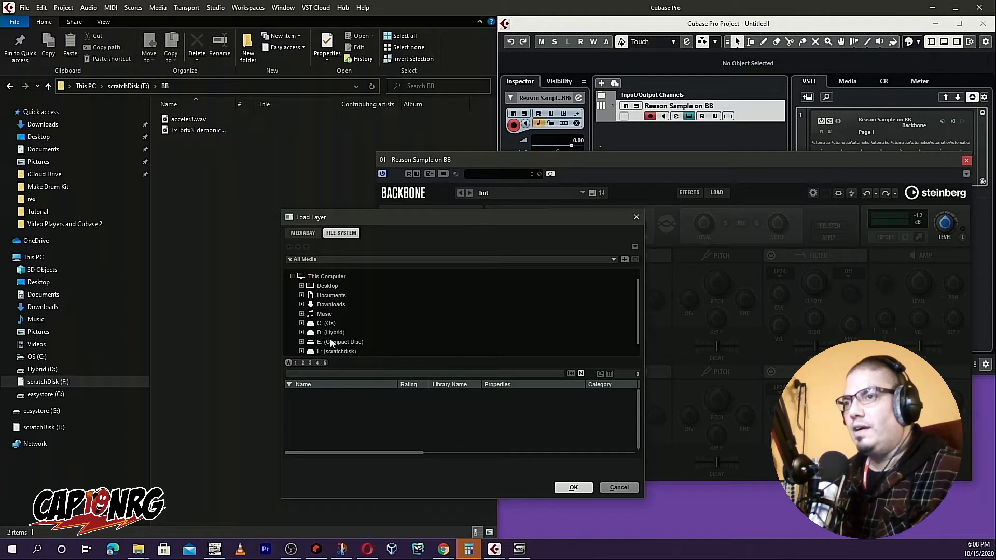
{"action": "left_click", "coordinate": [302, 351]}
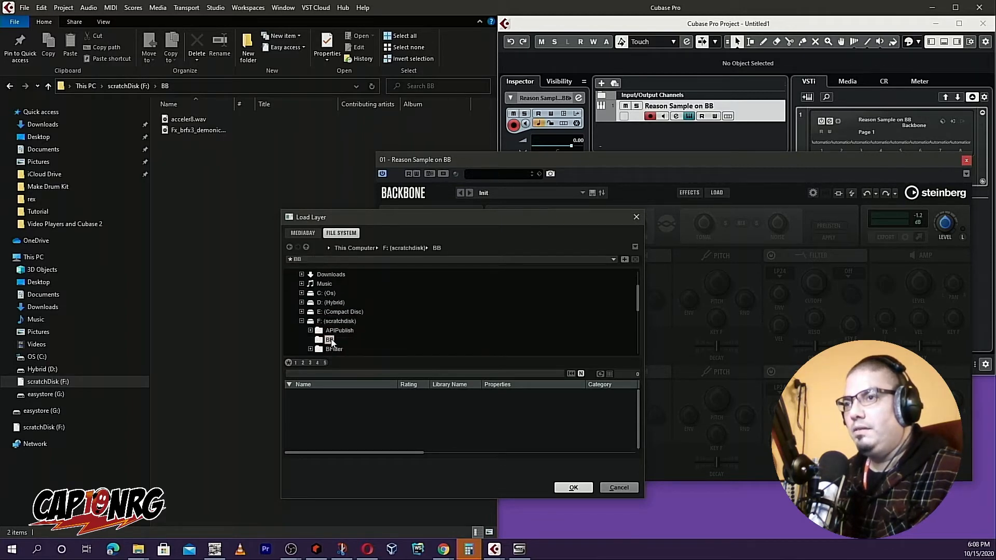
{"action": "left_click", "coordinate": [328, 339]}
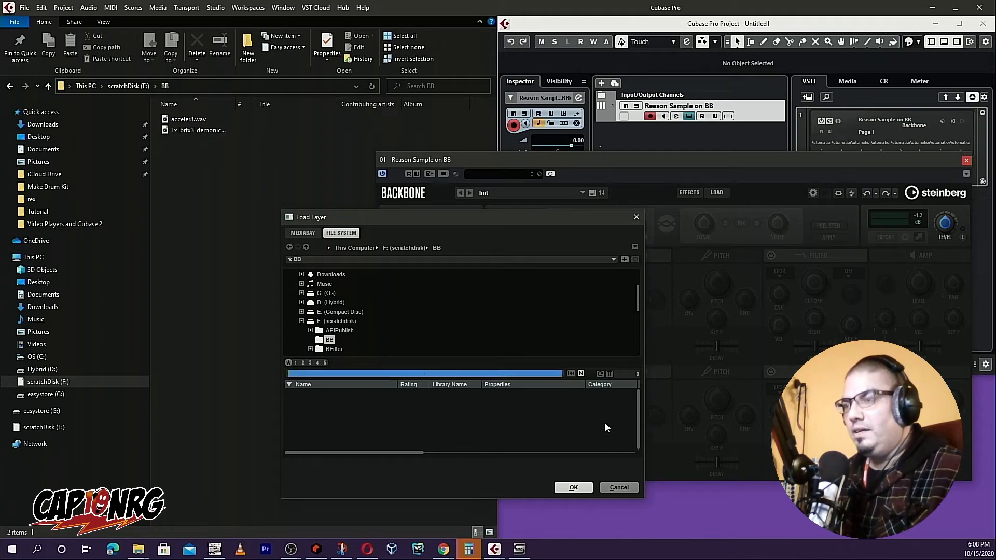
{"action": "mouse_move", "coordinate": [417, 440]}
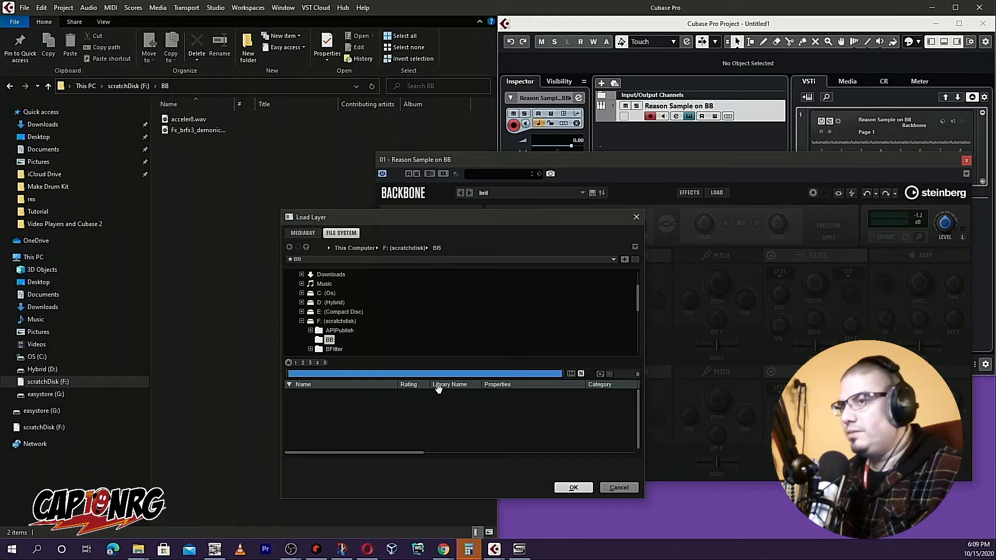
{"action": "mouse_move", "coordinate": [670, 343]}
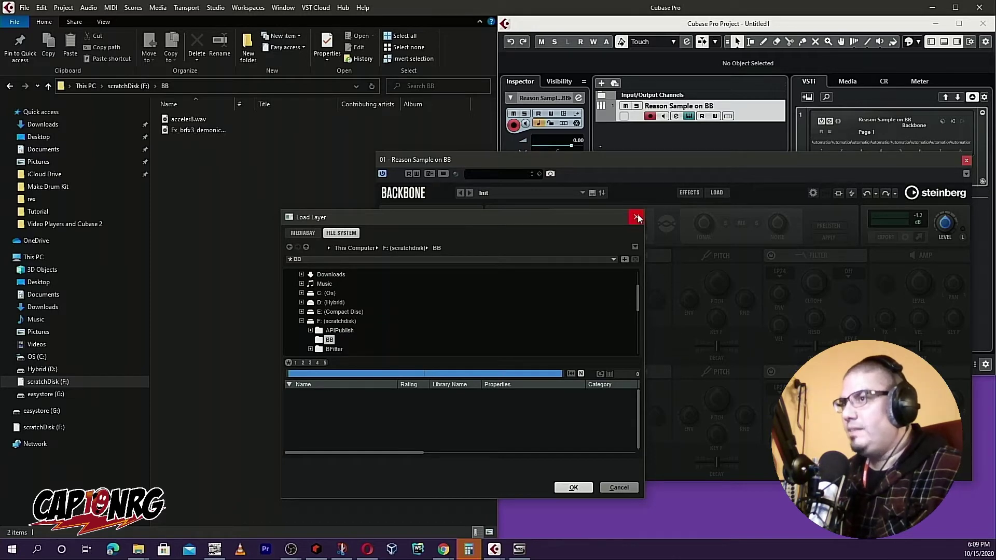
{"action": "mouse_move", "coordinate": [637, 217]}
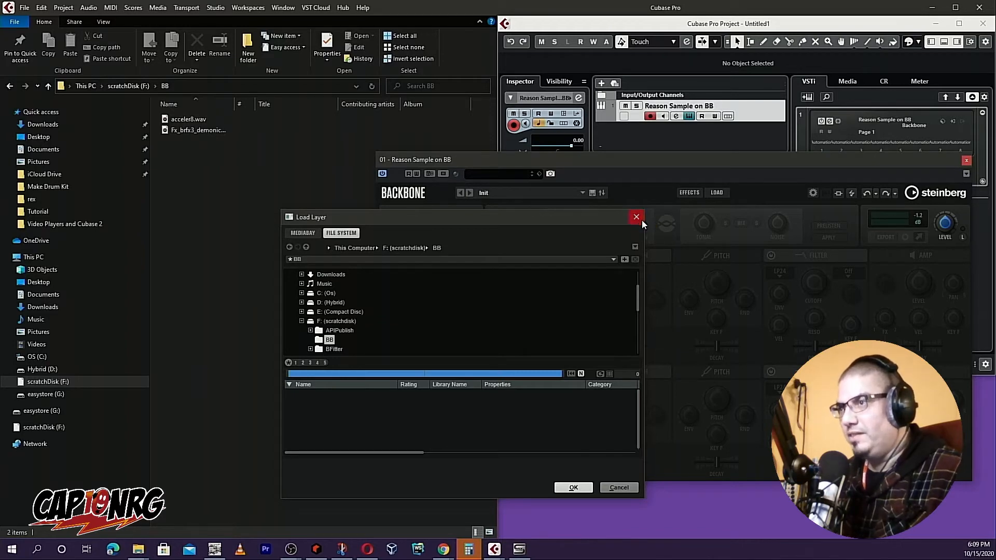
Step: Load the Fx_brfx3 demonic mocking WAV from Explorer into Backbone's first layer
{"action": "left_click", "coordinate": [637, 217]}
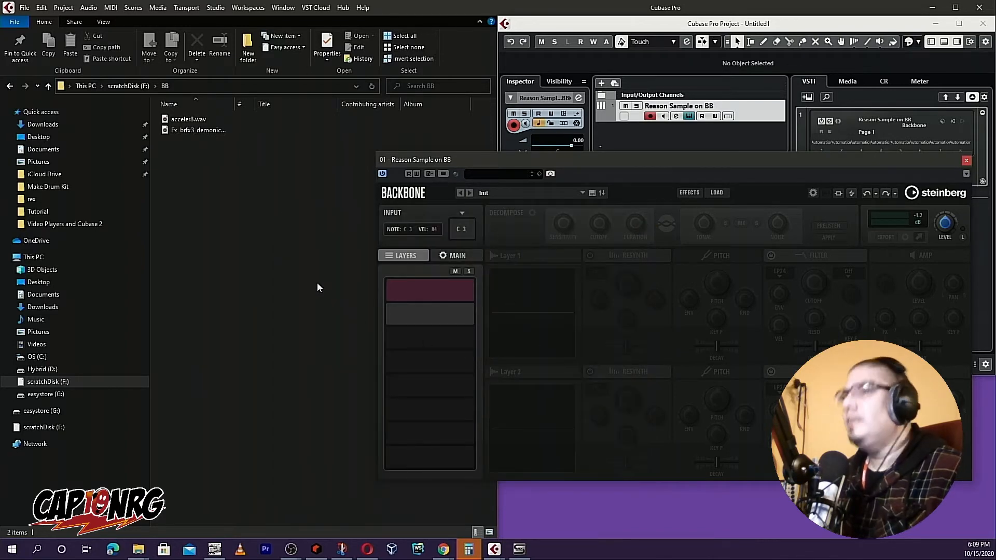
{"action": "mouse_move", "coordinate": [237, 155]}
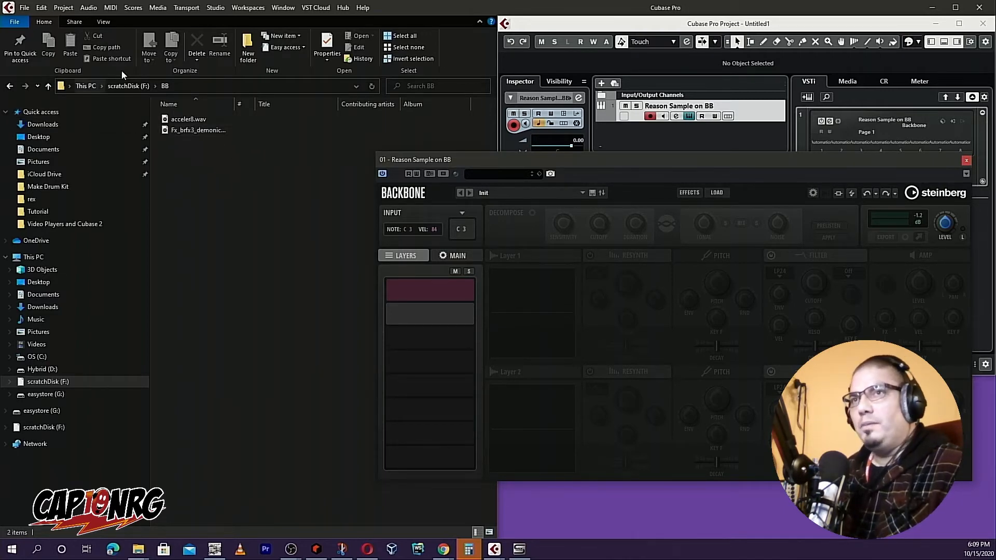
{"action": "left_click", "coordinate": [199, 129]}
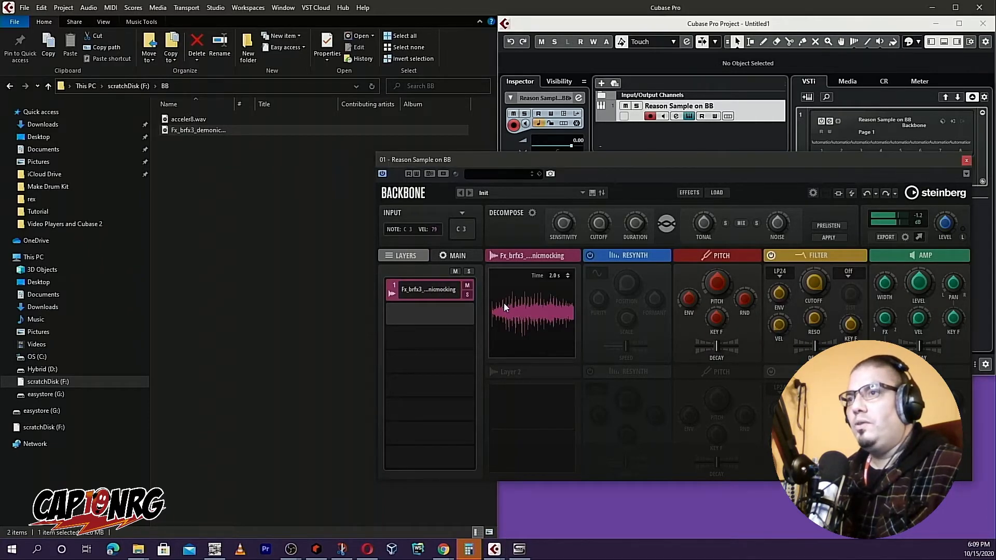
{"action": "mouse_move", "coordinate": [552, 339]}
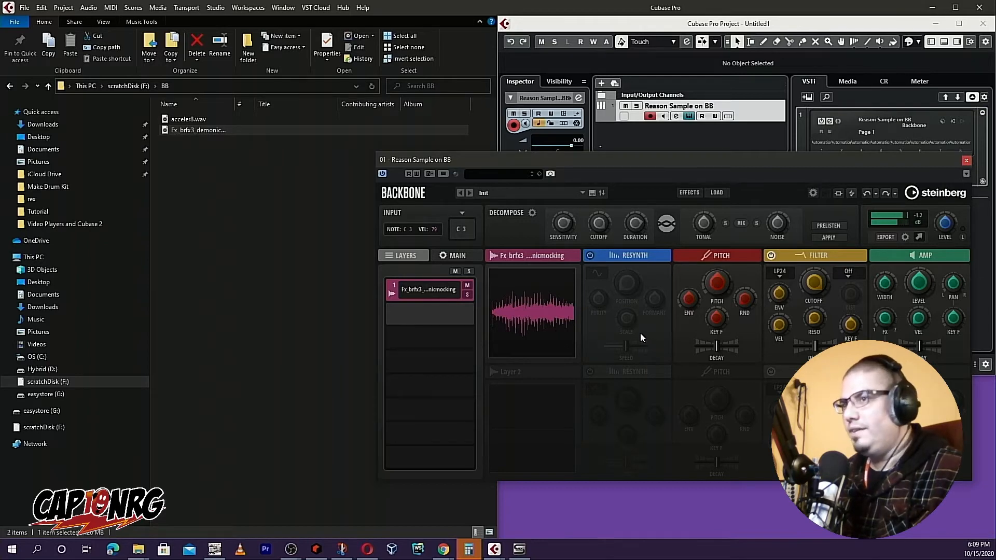
{"action": "mouse_move", "coordinate": [505, 382]}
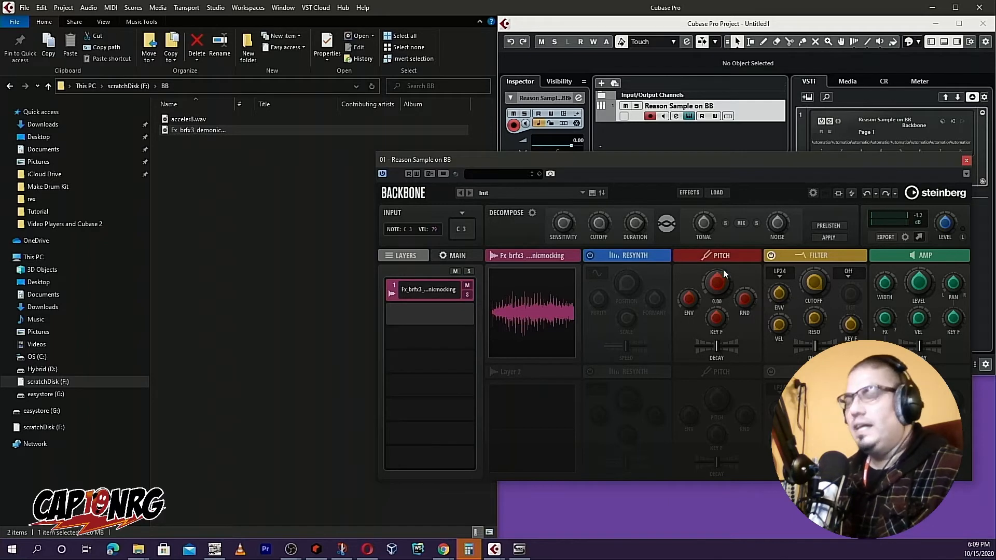
{"action": "mouse_move", "coordinate": [726, 286]}
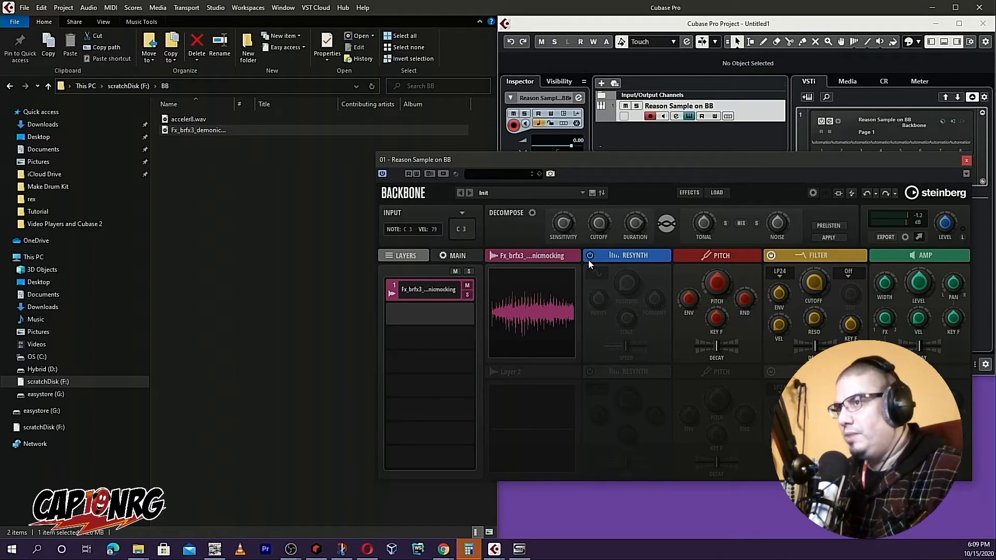
Step: Switch on the Resynth module for Backbone's demonic mocking layer
{"action": "left_click", "coordinate": [589, 255]}
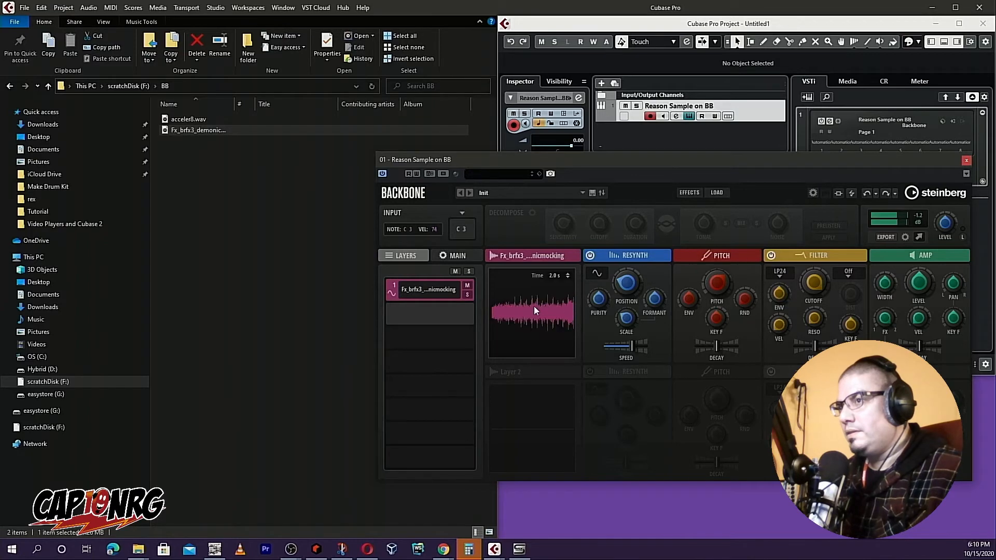
{"action": "mouse_move", "coordinate": [531, 321]}
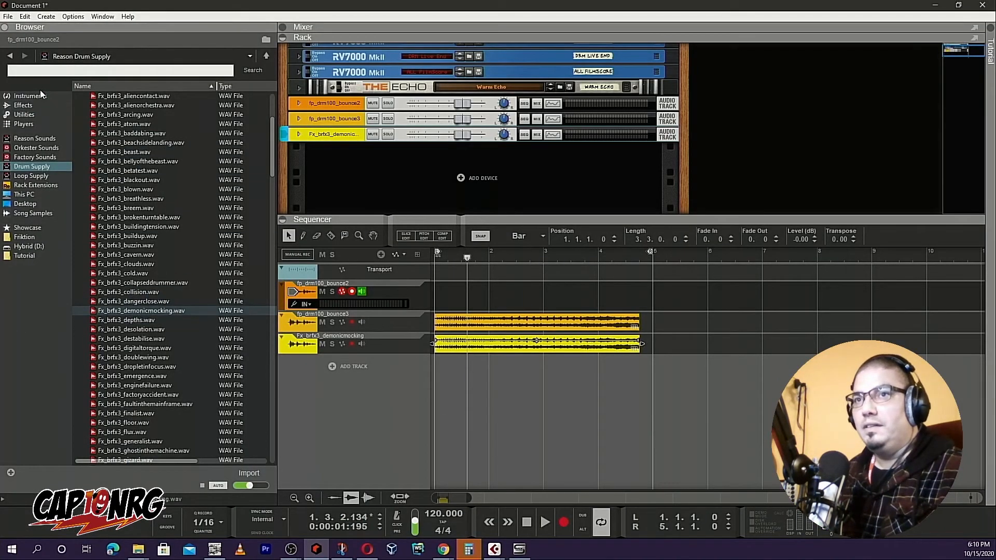
Step: Add a Subtractor Bass Guitar to the rack and pencil a few notes into a short clip on its track
{"action": "left_click", "coordinate": [30, 95]}
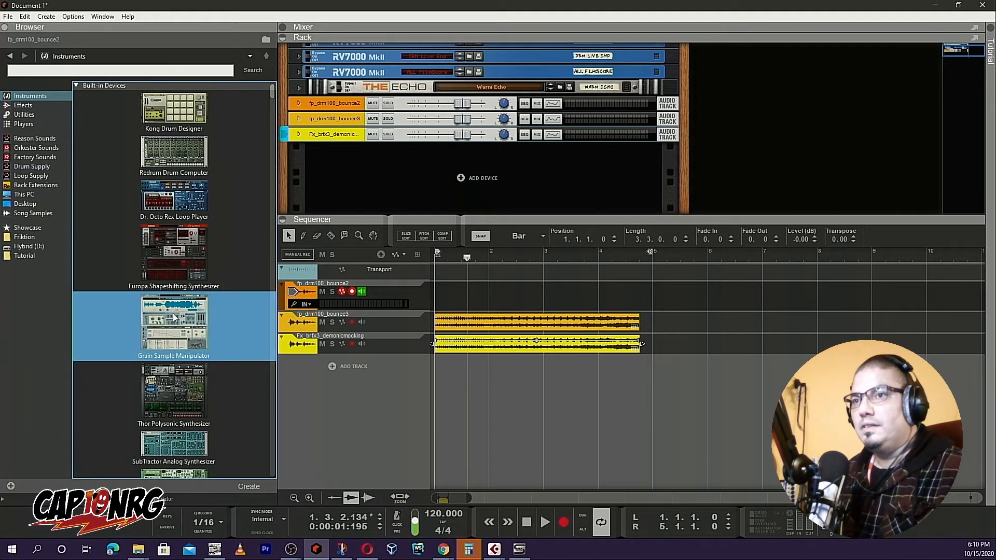
{"action": "left_click_drag", "start_coordinate": [173, 451], "coordinate": [395, 425]}
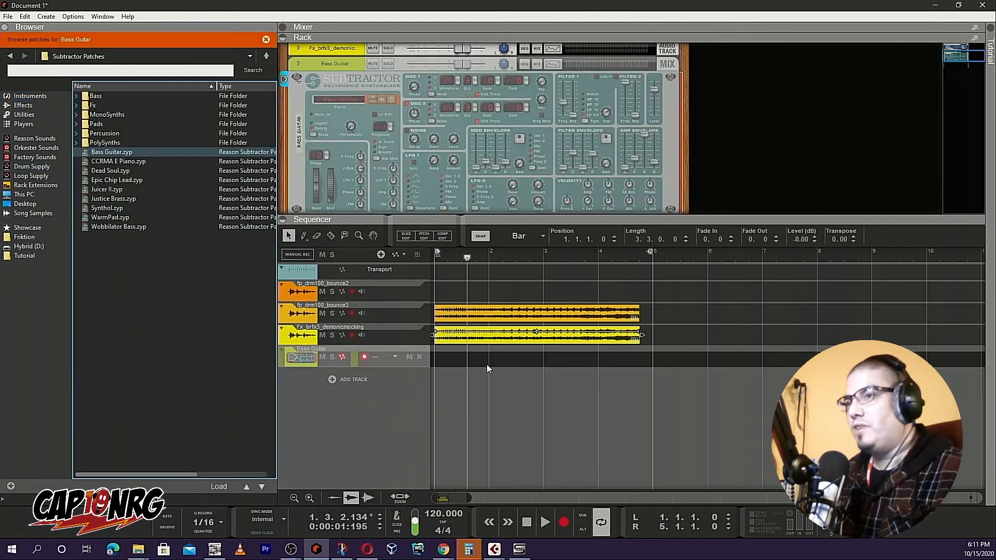
{"action": "left_click_drag", "start_coordinate": [433, 361], "coordinate": [492, 361]}
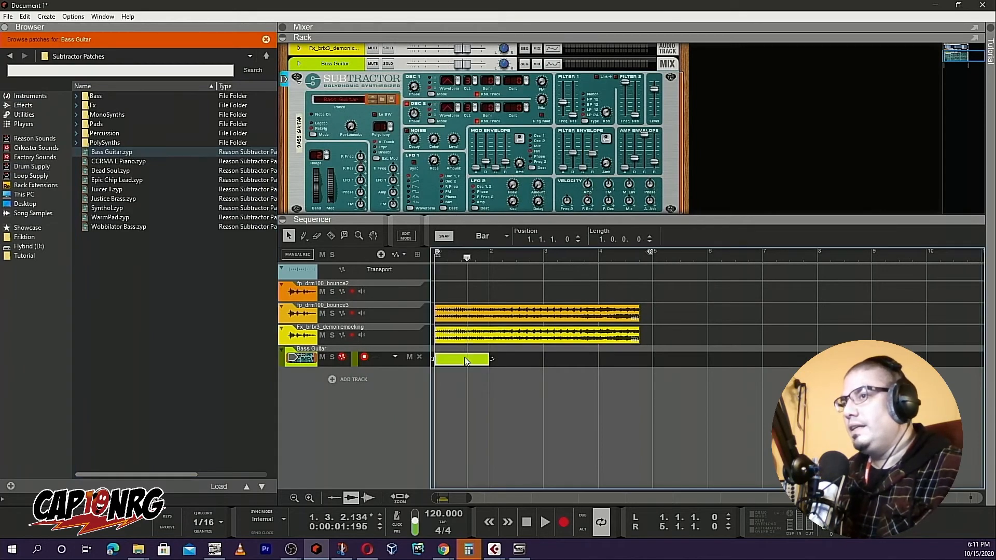
{"action": "double_click", "coordinate": [463, 359]}
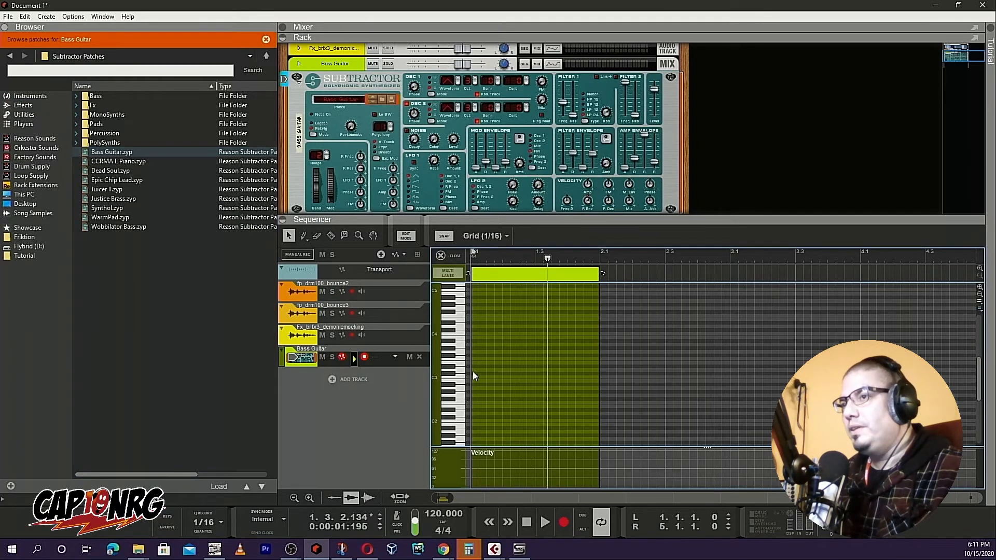
{"action": "left_click", "coordinate": [480, 352]}
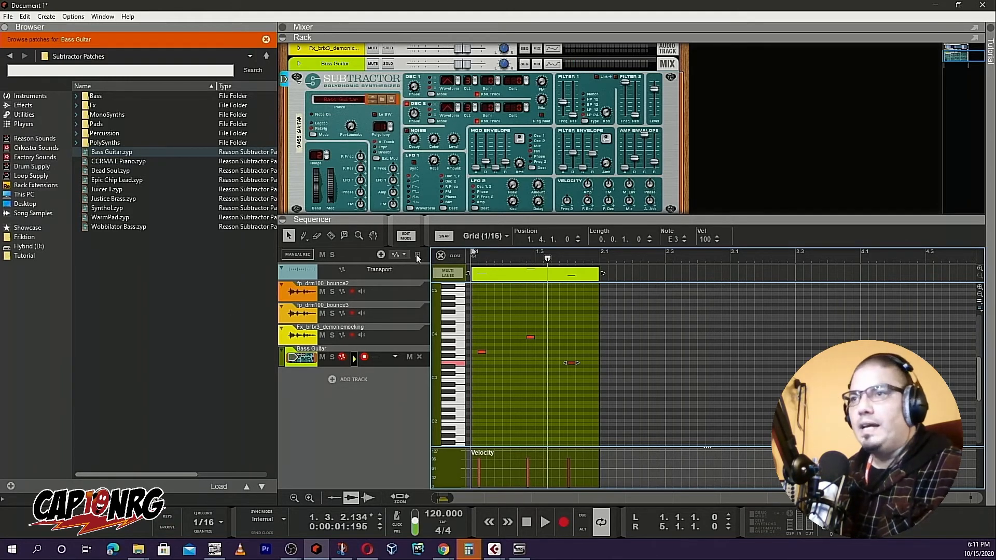
{"action": "left_click", "coordinate": [440, 256]}
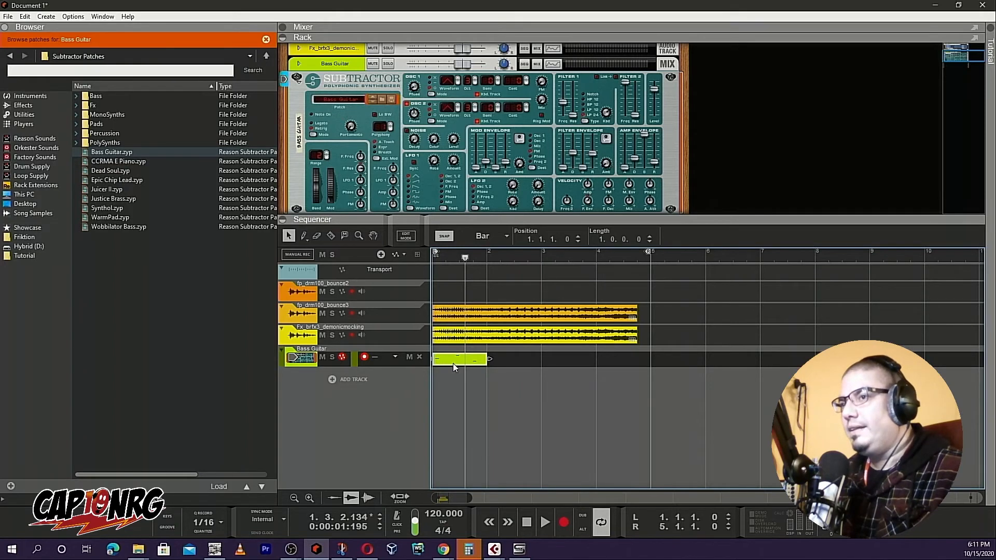
Step: Bounce the bass clip in place, then export the bounced clip to disk at 44.1 kHz, 16-bit dithered
{"action": "right_click", "coordinate": [455, 361]}
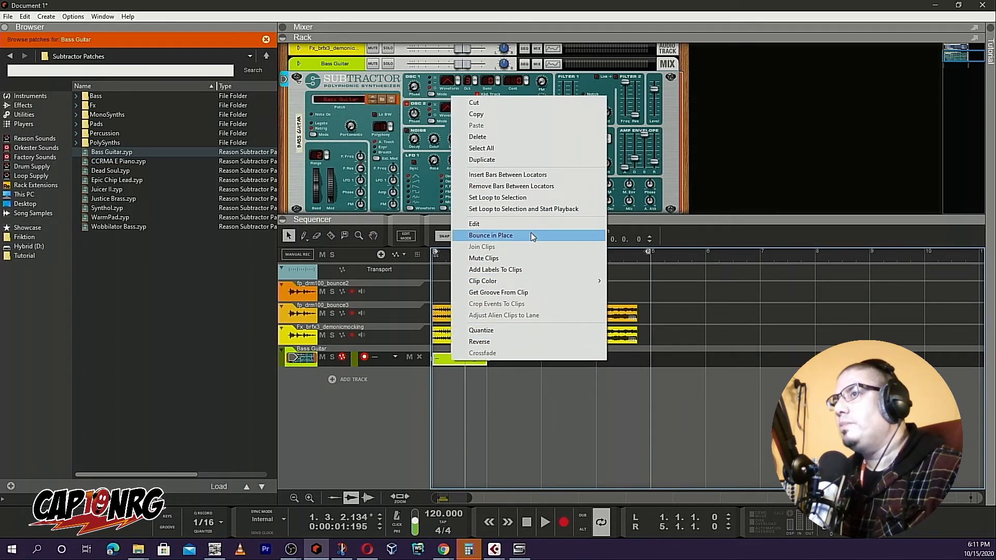
{"action": "left_click", "coordinate": [491, 234]}
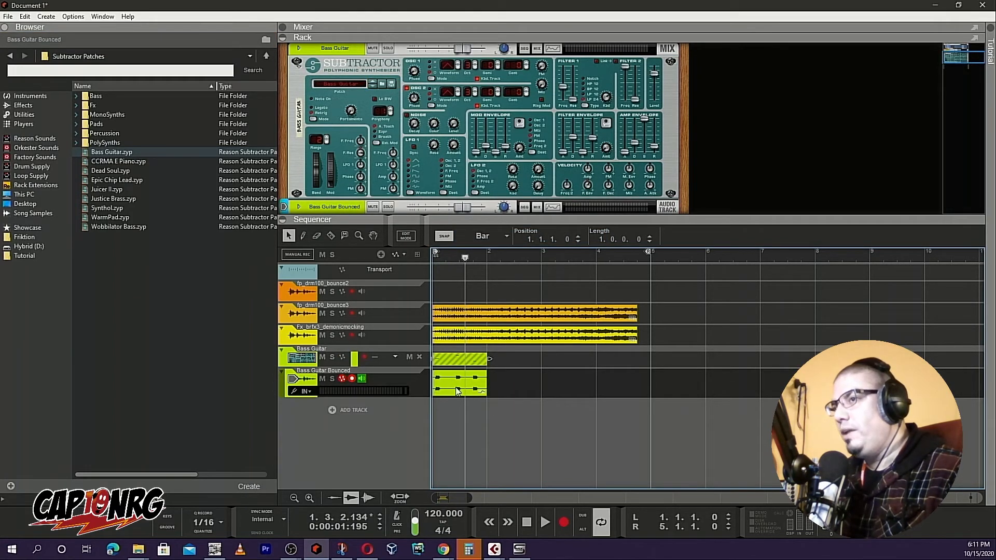
{"action": "right_click", "coordinate": [457, 392]}
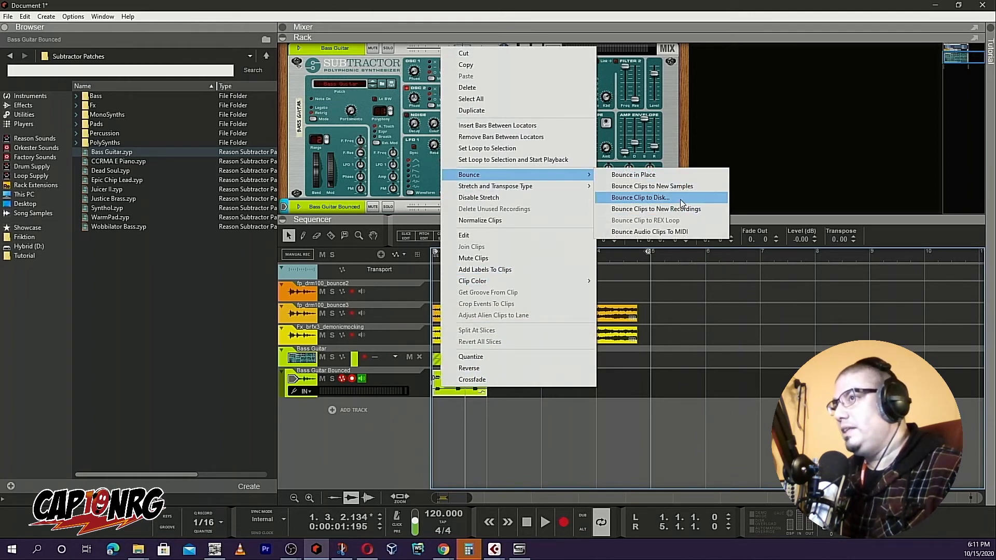
{"action": "left_click", "coordinate": [641, 197]}
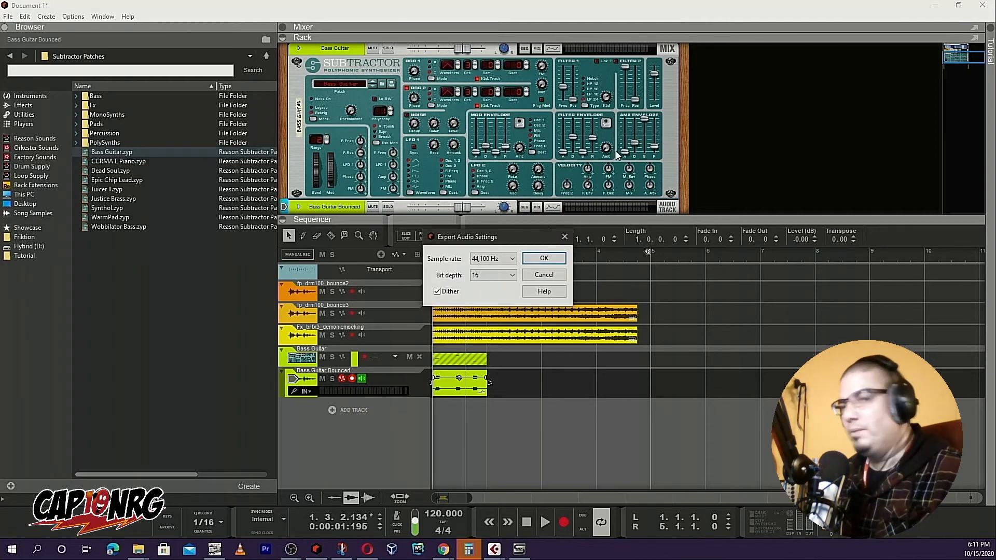
{"action": "mouse_move", "coordinate": [600, 158]}
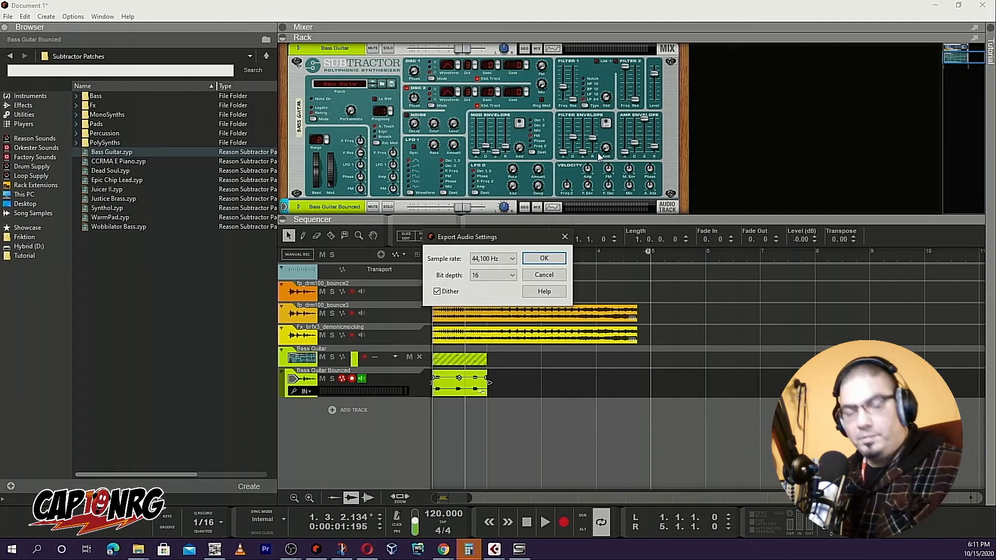
{"action": "mouse_move", "coordinate": [626, 225]}
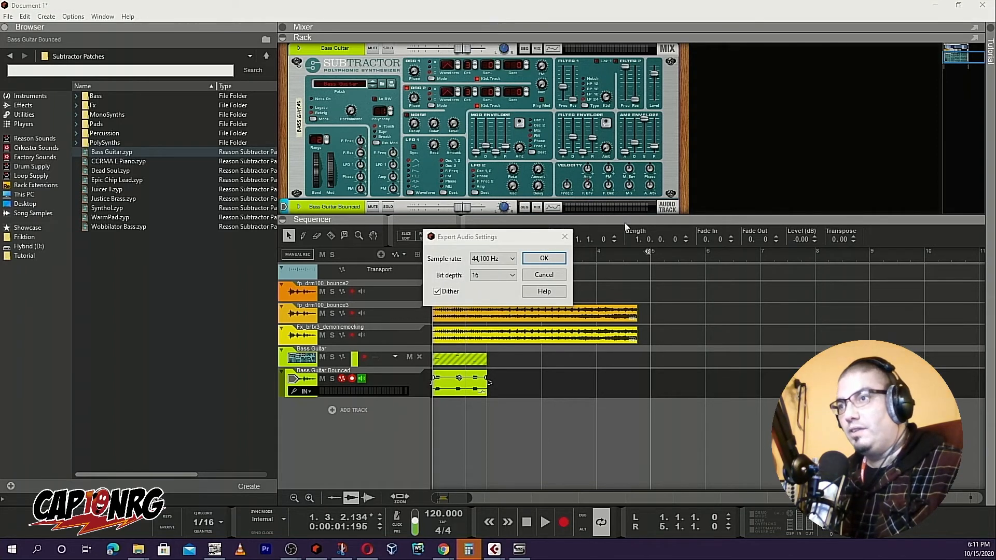
{"action": "left_click", "coordinate": [544, 258]}
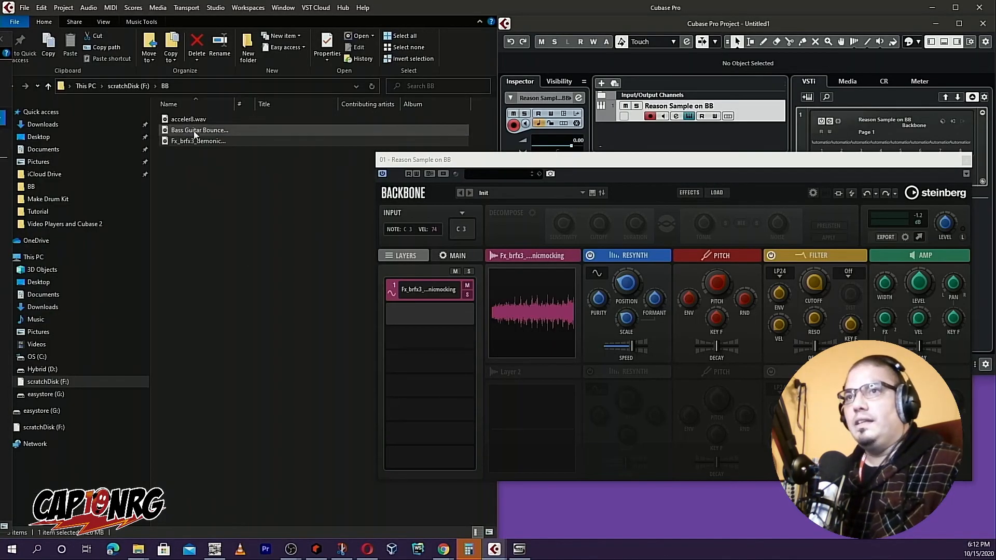
Step: Add Bass Guitar Bounced.wav as Backbone's second layer and close the Backbone editor
{"action": "left_click", "coordinate": [187, 118]}
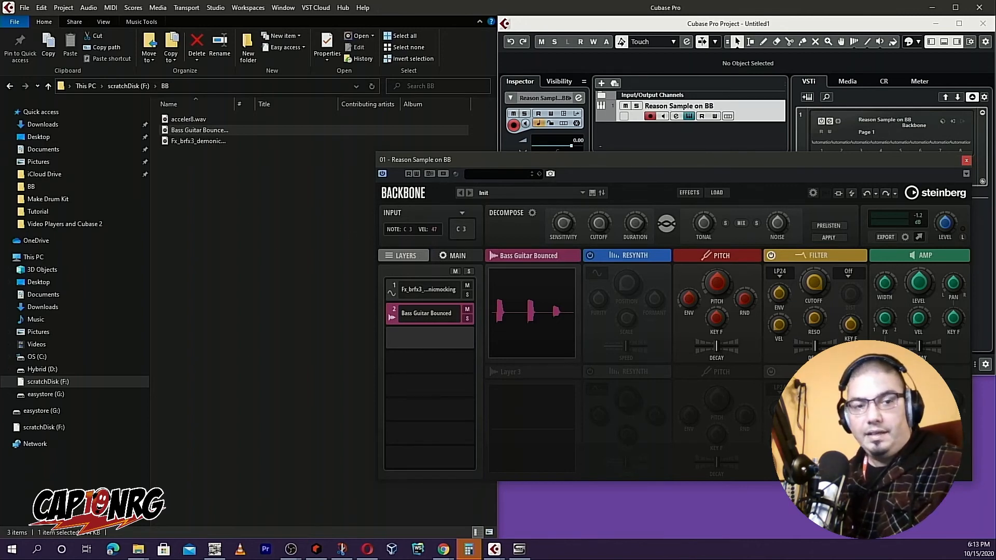
{"action": "left_click", "coordinate": [965, 160]}
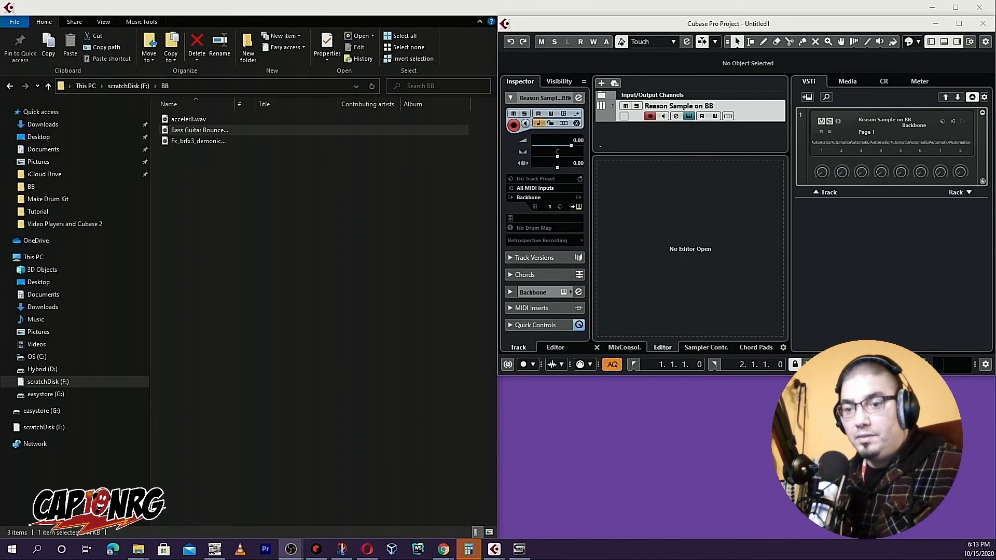